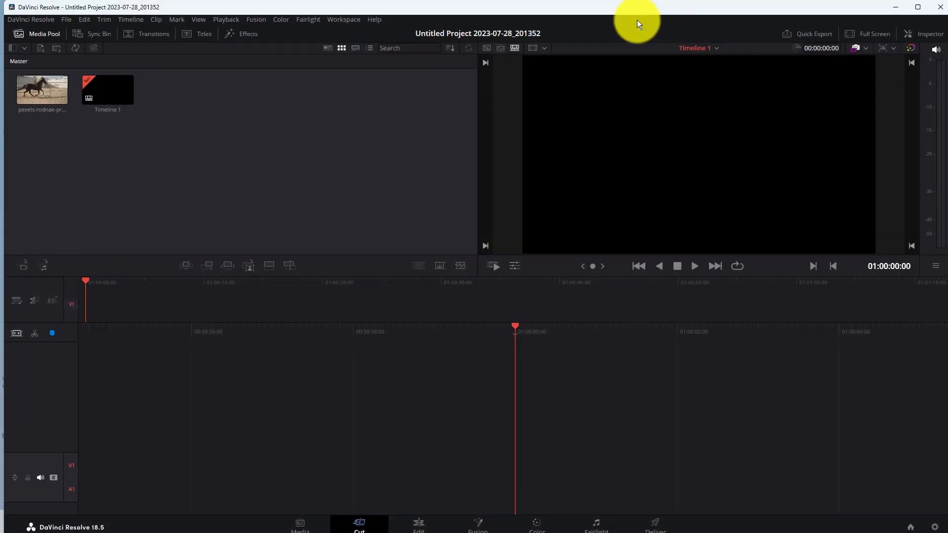
mouse_move(284, 343)
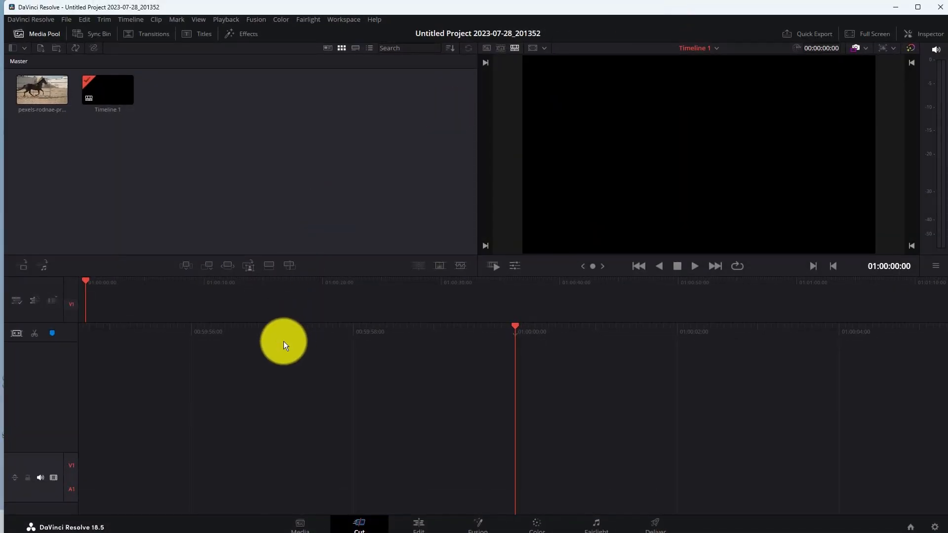
mouse_move(285, 345)
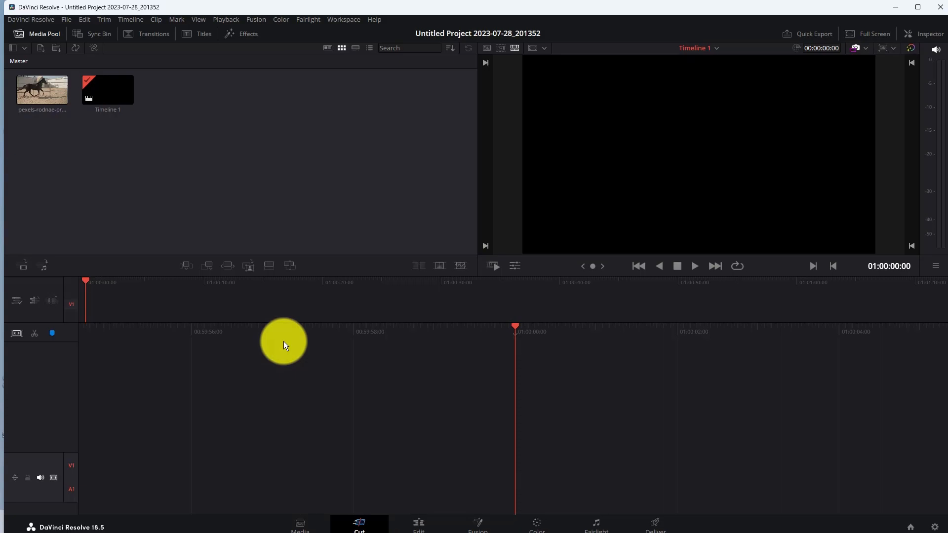
Step: Drag the horse clip from the Media Pool onto Timeline 1's video track
left_click(42, 89)
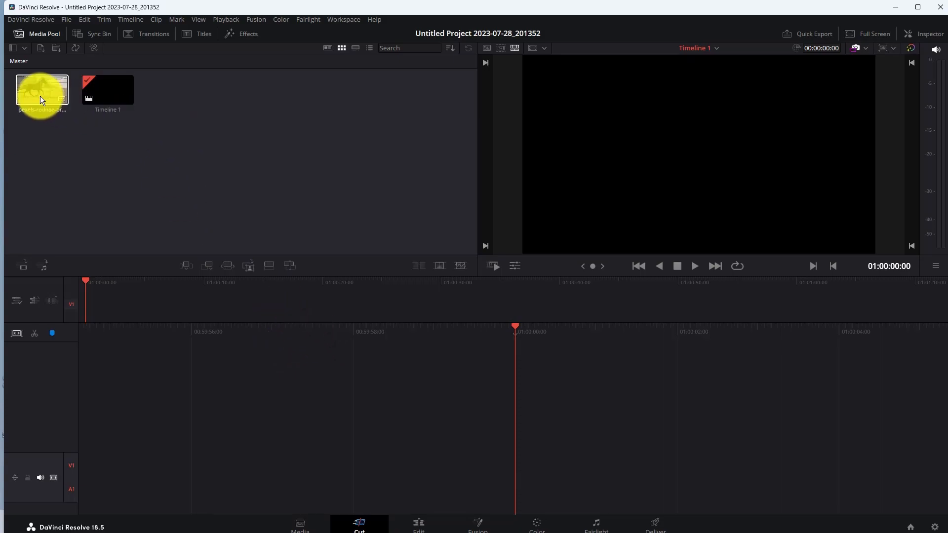
left_click_drag(42, 90, 156, 304)
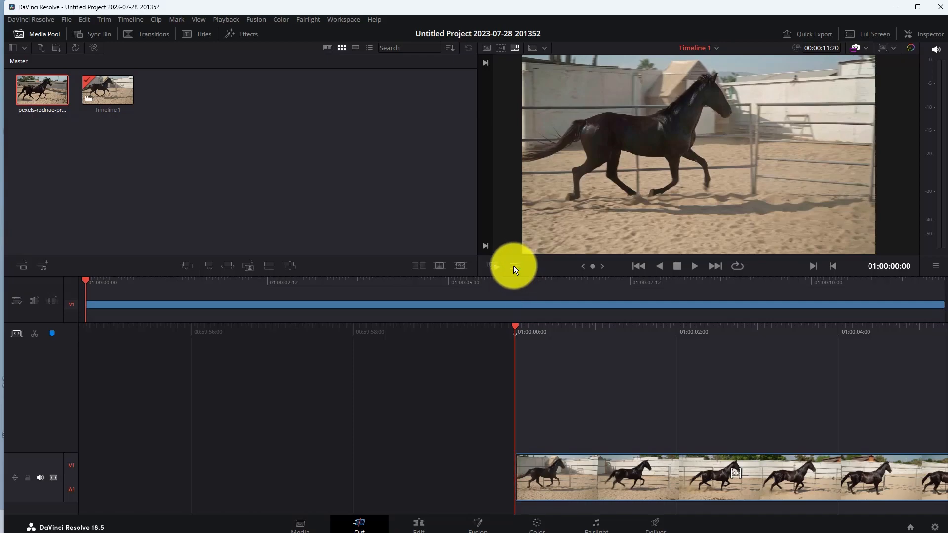
Step: Activate the Crop tool on the horse clip in the viewer
left_click(513, 266)
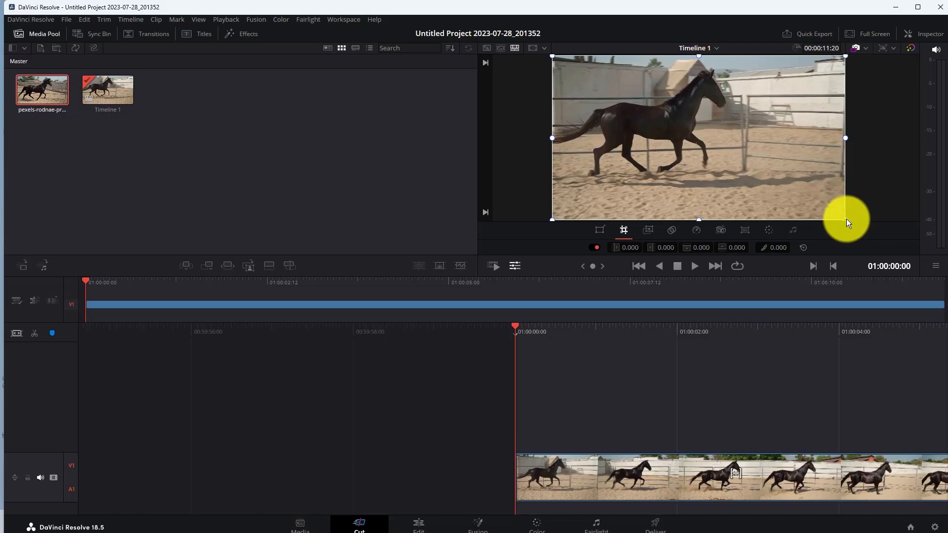
Step: Pull the crop handles inward on all four edges to frame tightly around the horse
left_click_drag(845, 220, 677, 57)
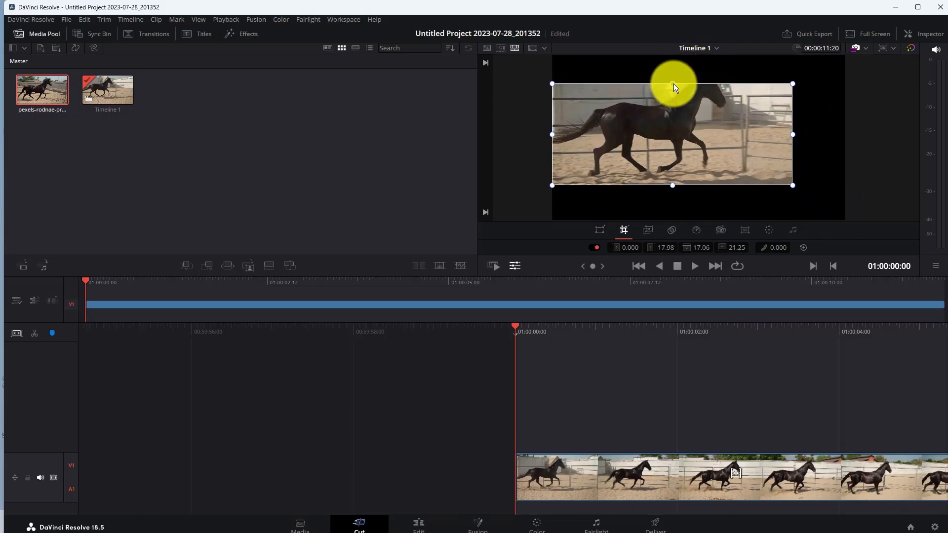
left_click_drag(672, 85, 572, 132)
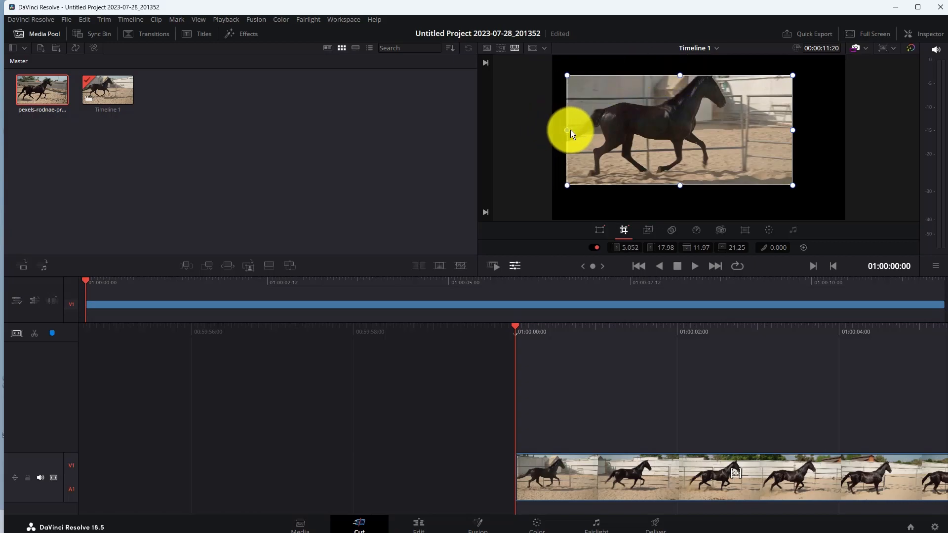
left_click_drag(569, 134, 791, 186)
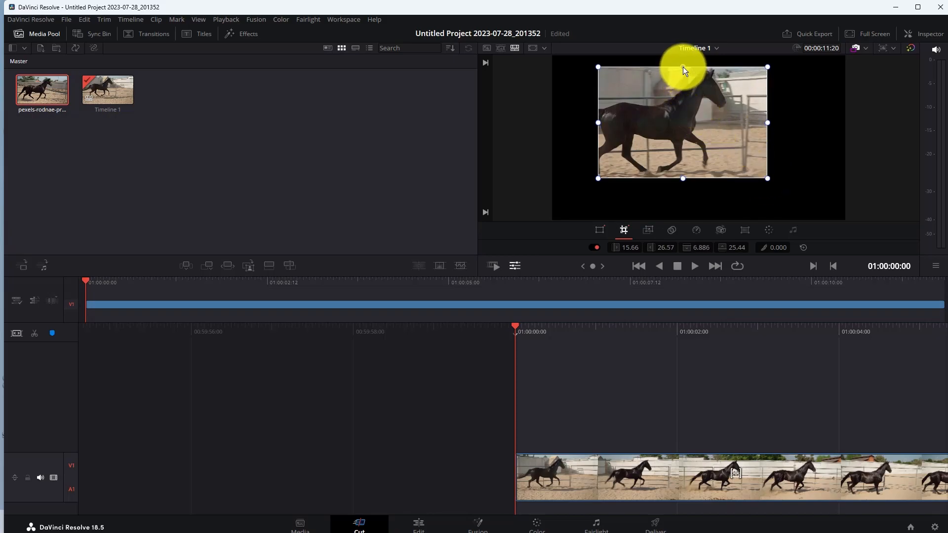
Step: Play the cropped horse clip for a couple of seconds, then stop playback
left_click(694, 265)
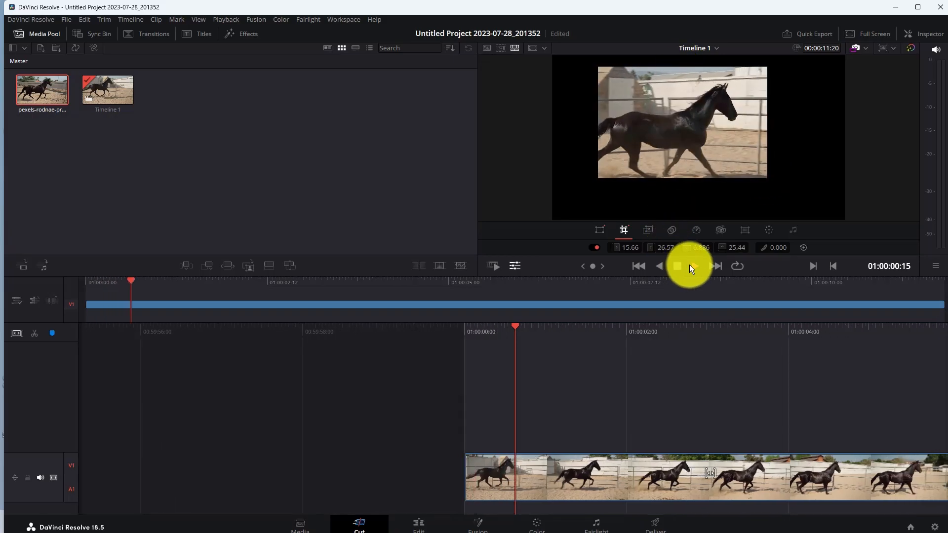
left_click(677, 266)
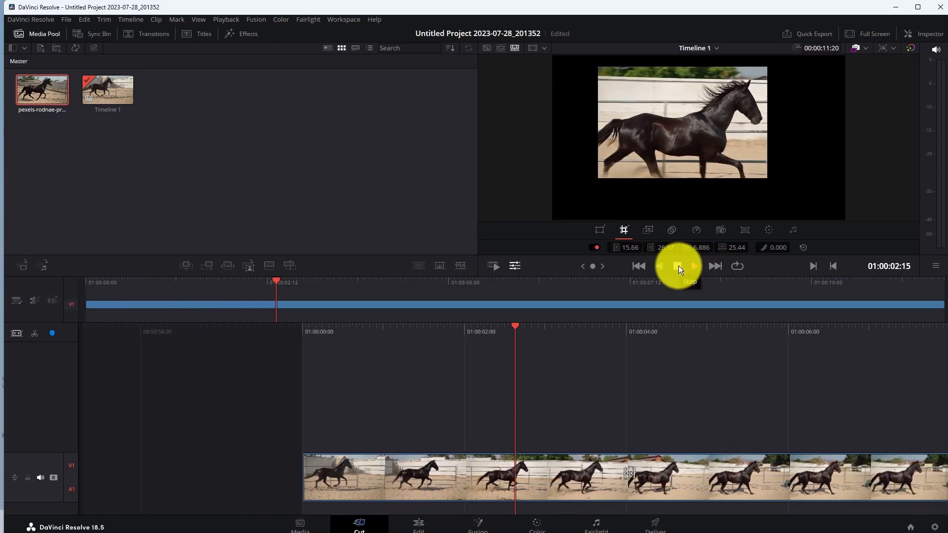